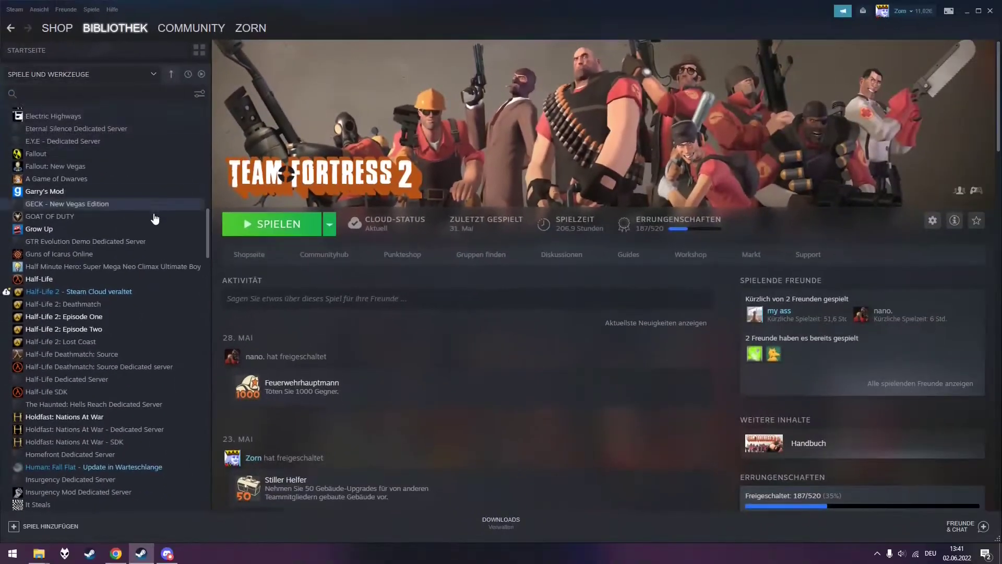
Download murse-v0.3.2-windows-amd64.zip from the updates link and show it in Downloads
{"action": "scroll", "scroll_direction": "down", "scroll_amount": 3}
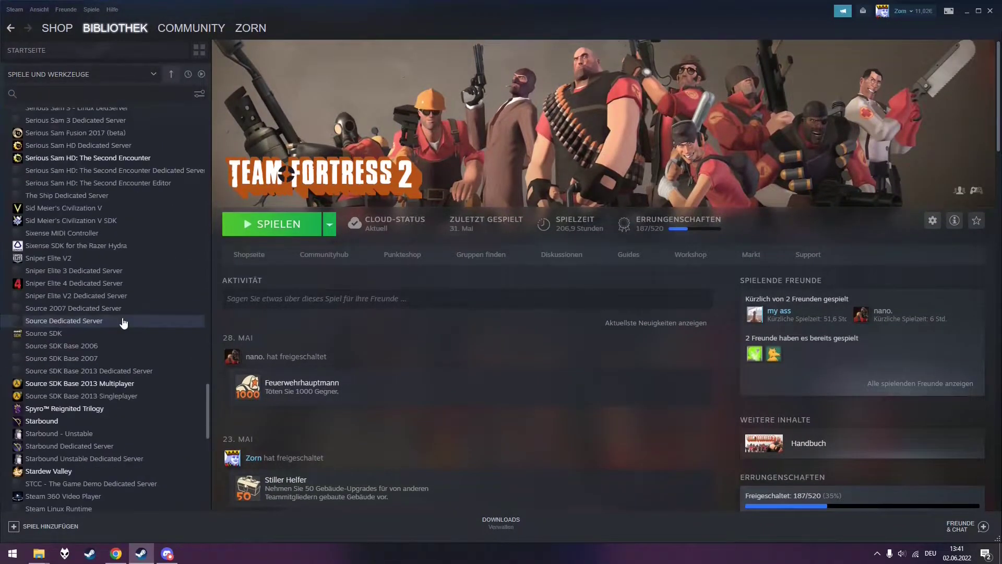
{"action": "scroll", "scroll_direction": "down", "scroll_amount": 3}
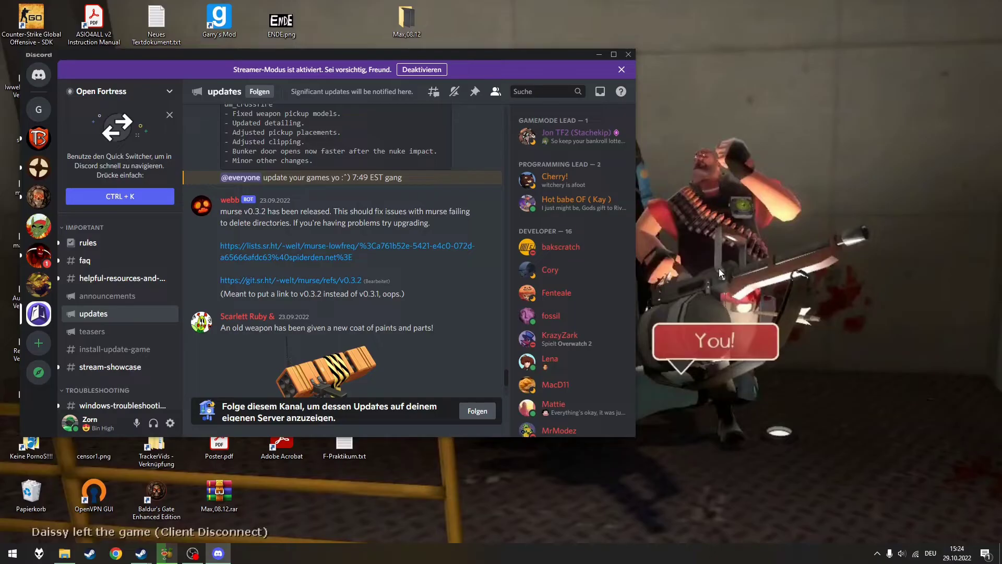
{"action": "mouse_move", "coordinate": [343, 283]}
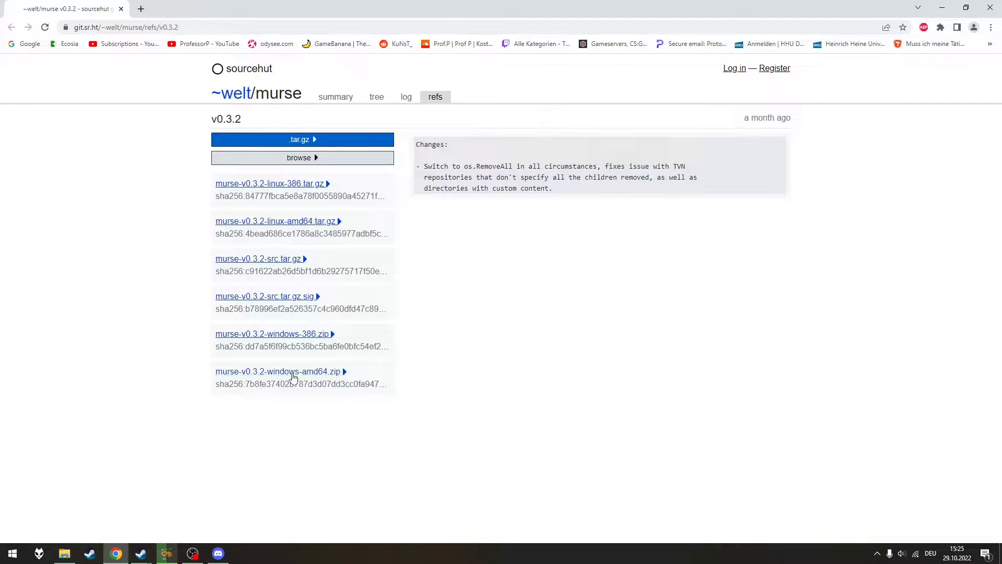
{"action": "left_click", "coordinate": [278, 372]}
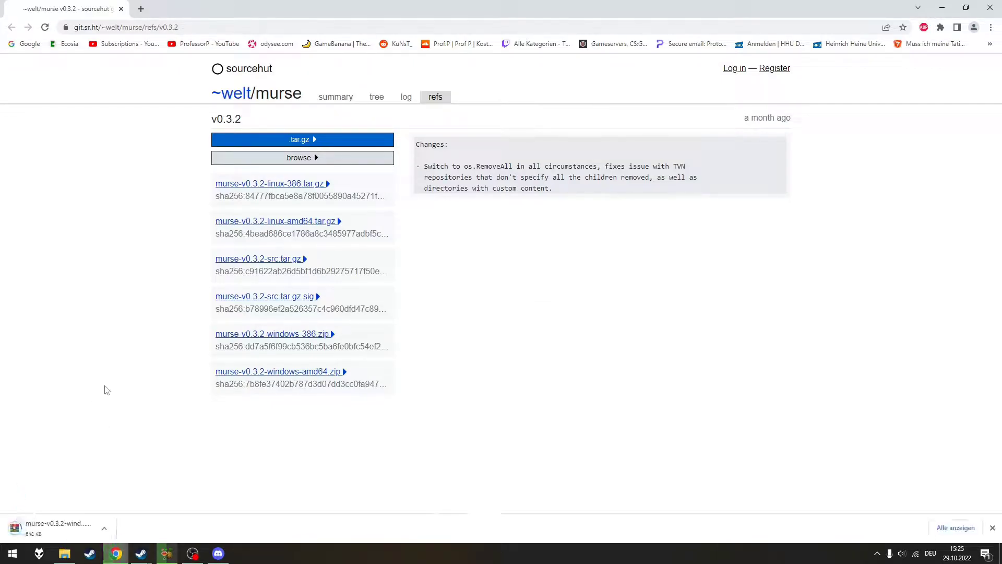
{"action": "left_click", "coordinate": [104, 528]}
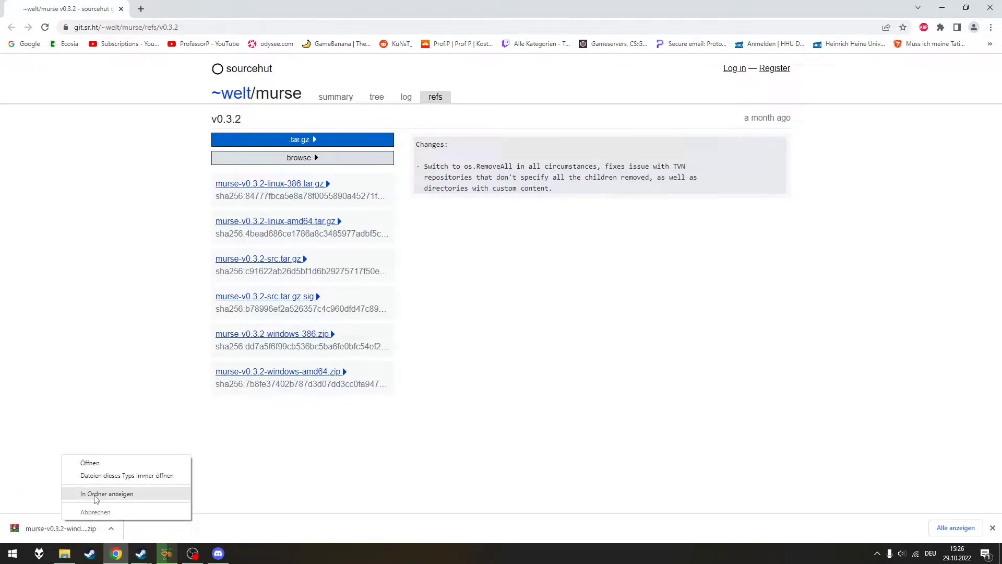
{"action": "left_click", "coordinate": [107, 494]}
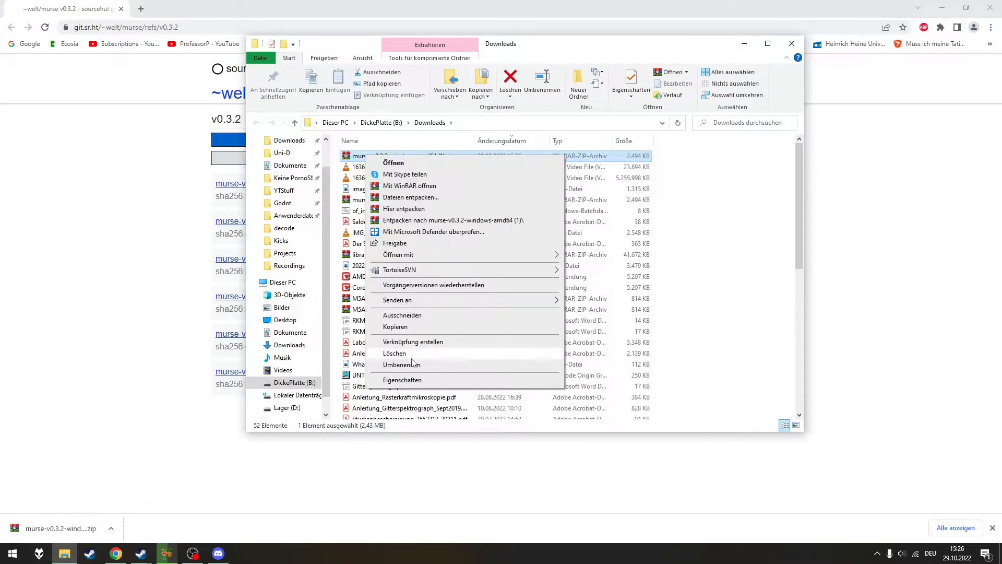
Extract the murse zip into murse-v0.3.2-windows-amd64 (1) and view murse.exe inside
{"action": "left_click", "coordinate": [454, 220]}
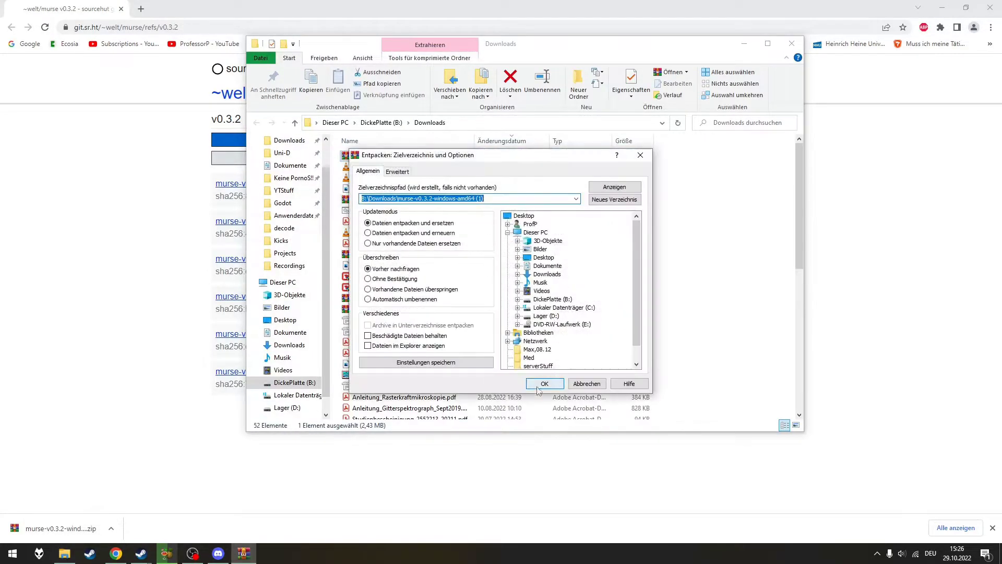
{"action": "left_click", "coordinate": [544, 383]}
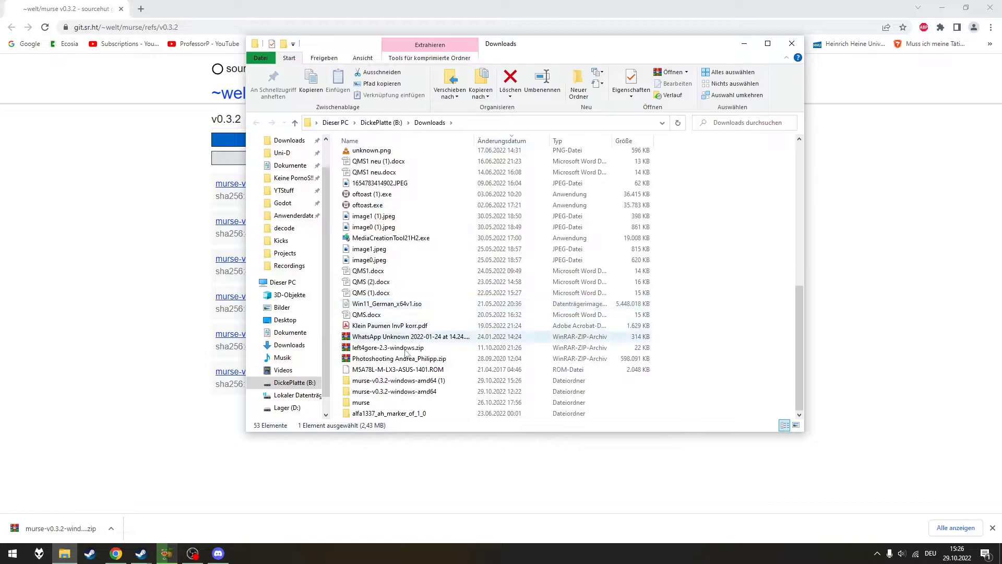
{"action": "double_click", "coordinate": [395, 380]}
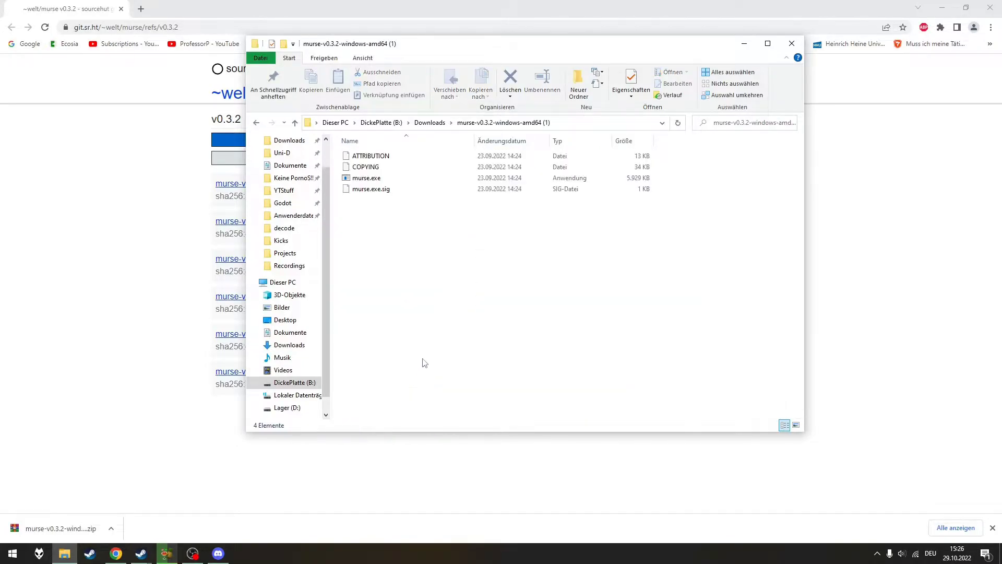
{"action": "mouse_move", "coordinate": [478, 290]}
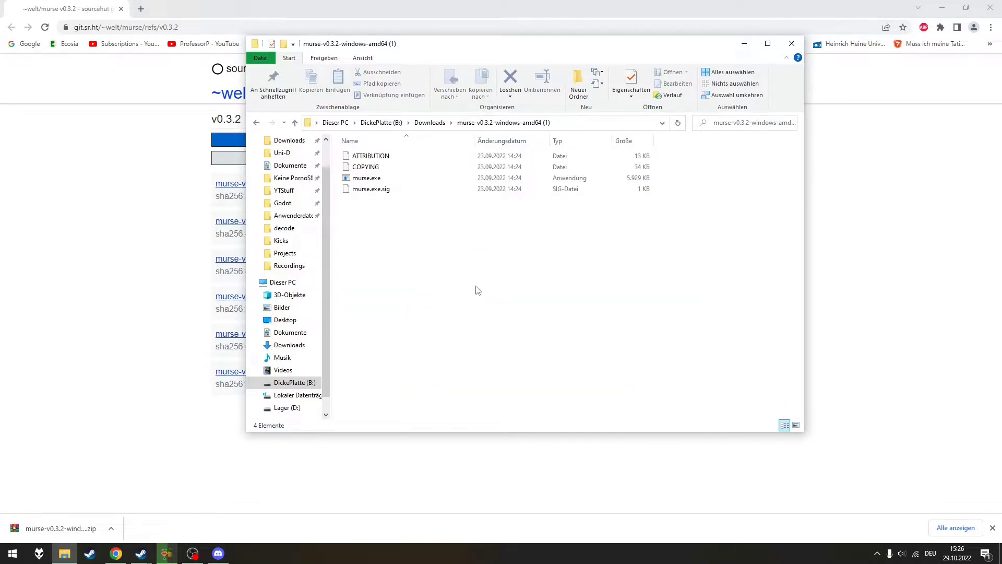
{"action": "mouse_move", "coordinate": [427, 220]}
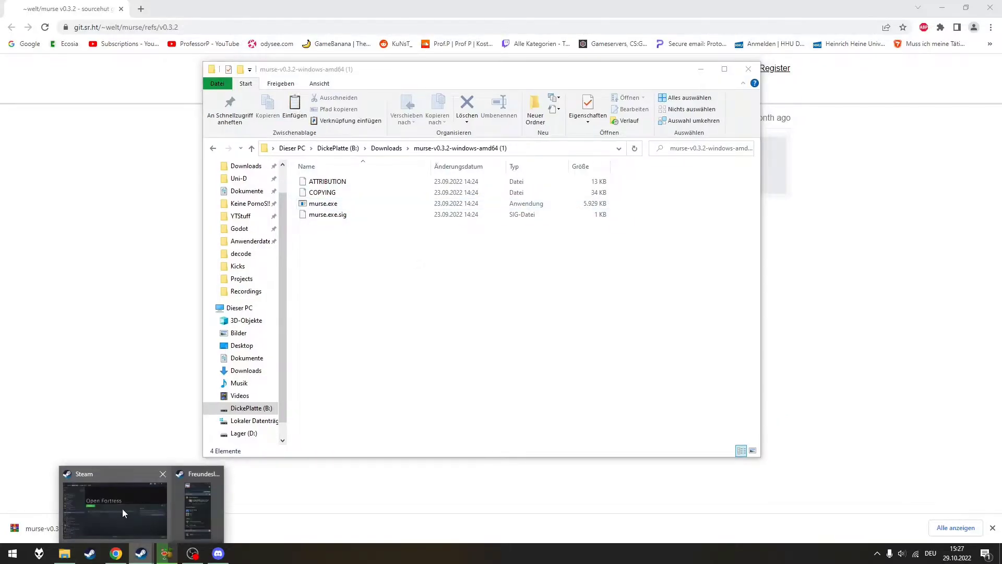
Return to Steam and browse from Team Fortress 2 to the steamapps folder on disk
{"action": "left_click", "coordinate": [114, 505]}
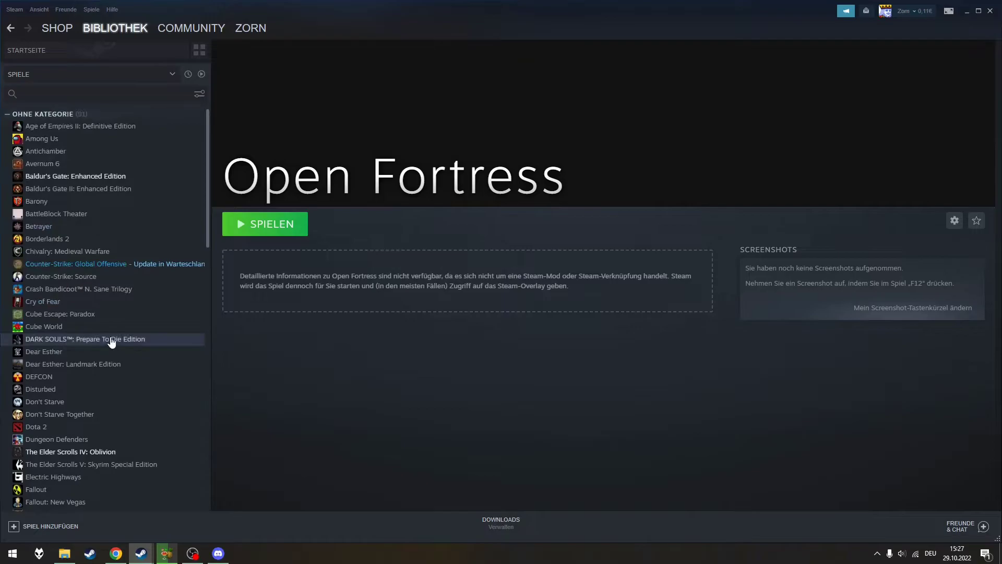
{"action": "scroll", "scroll_direction": "down", "scroll_amount": 3}
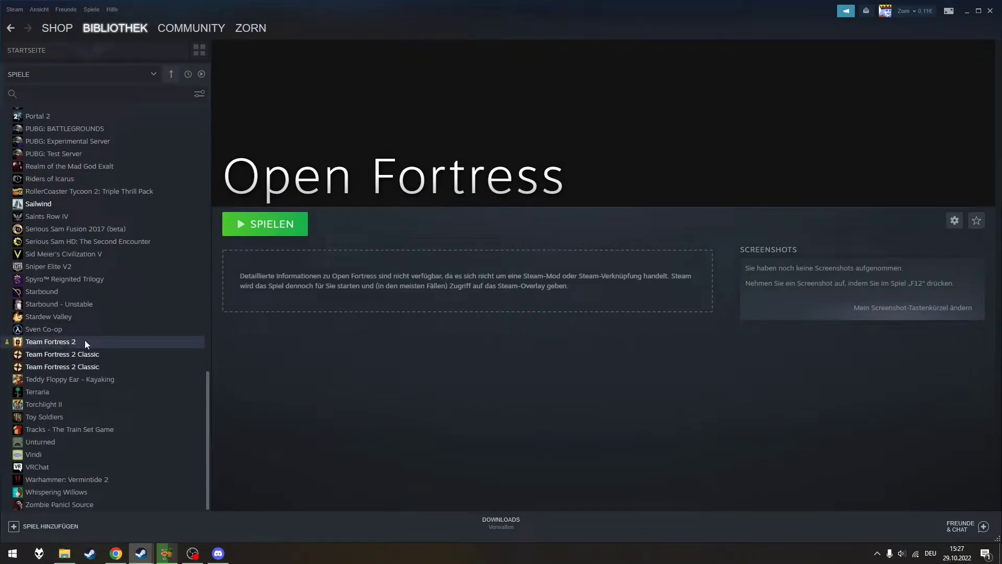
{"action": "right_click", "coordinate": [51, 342]}
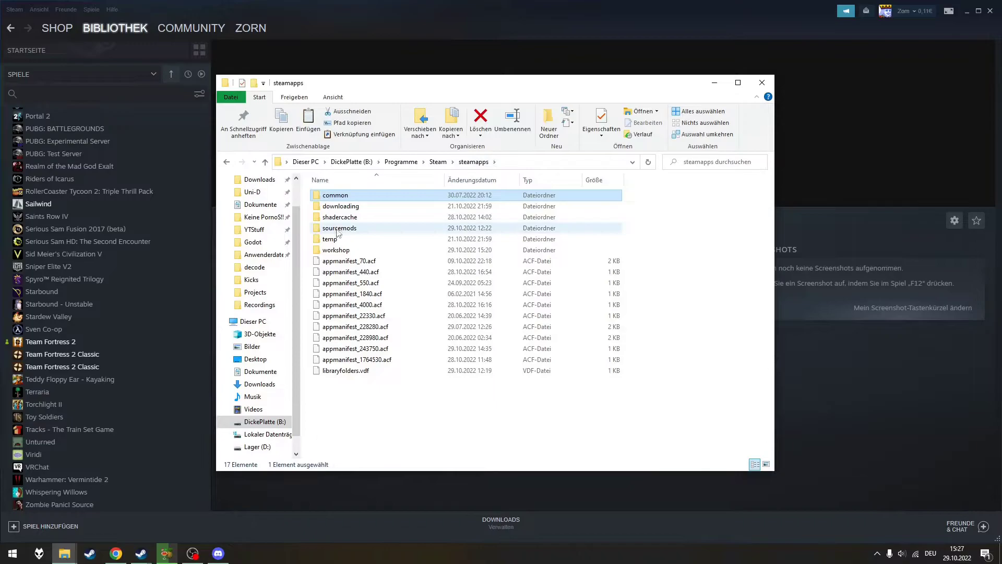
Enter sourcemods, where murse.exe sits, and start a PowerShell window there
{"action": "double_click", "coordinate": [339, 227]}
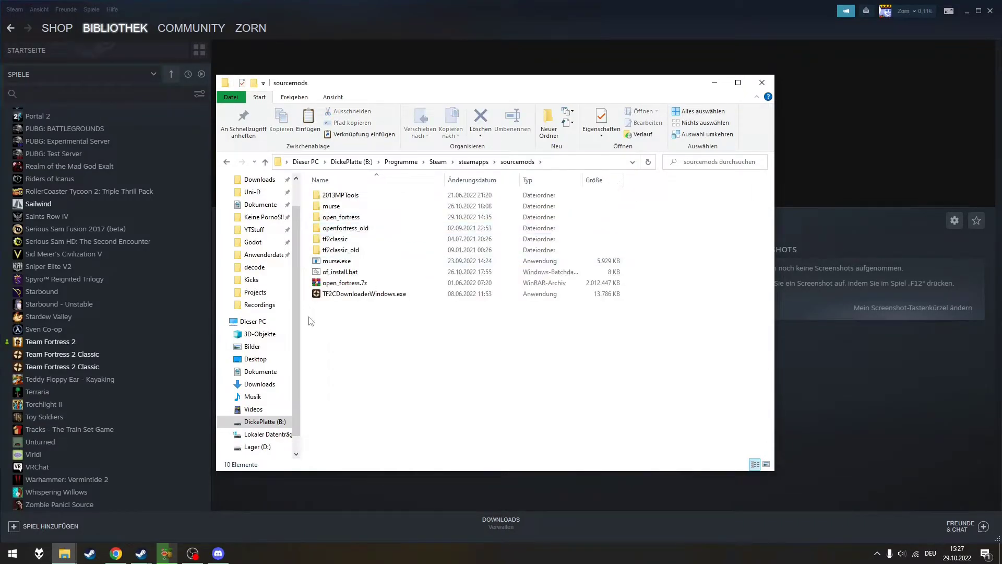
{"action": "left_click", "coordinate": [336, 261]}
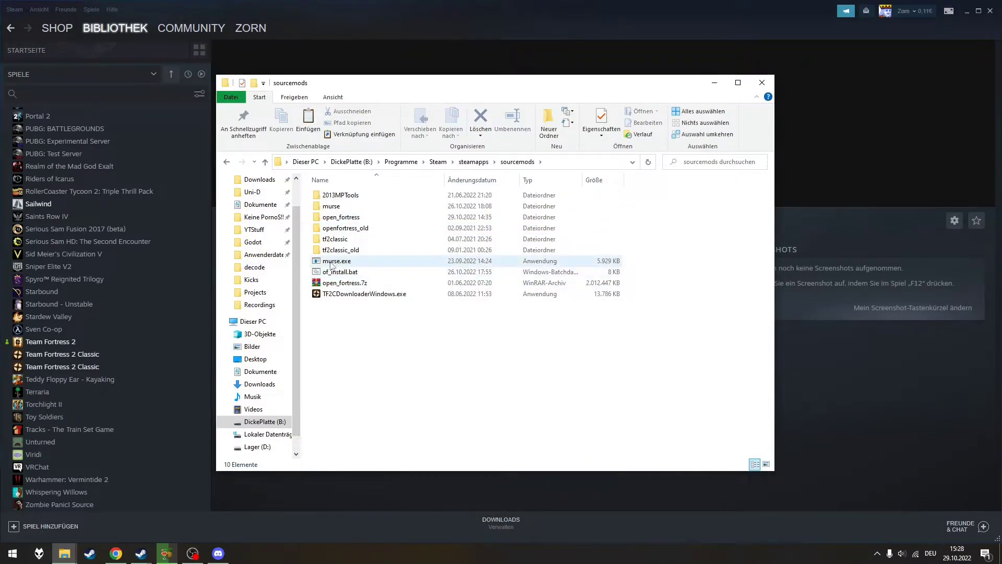
{"action": "left_click", "coordinate": [455, 349]}
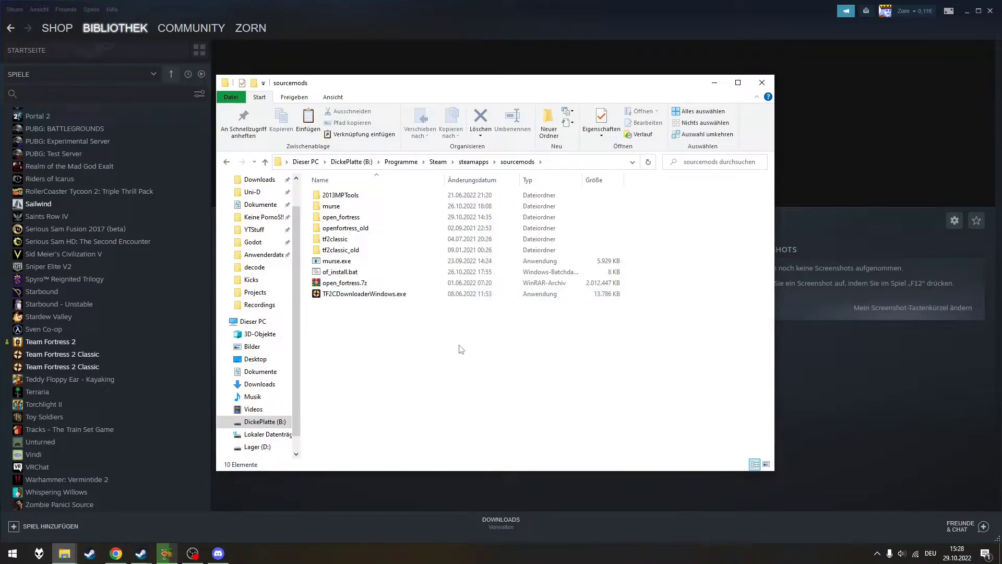
{"action": "right_click", "coordinate": [459, 348]}
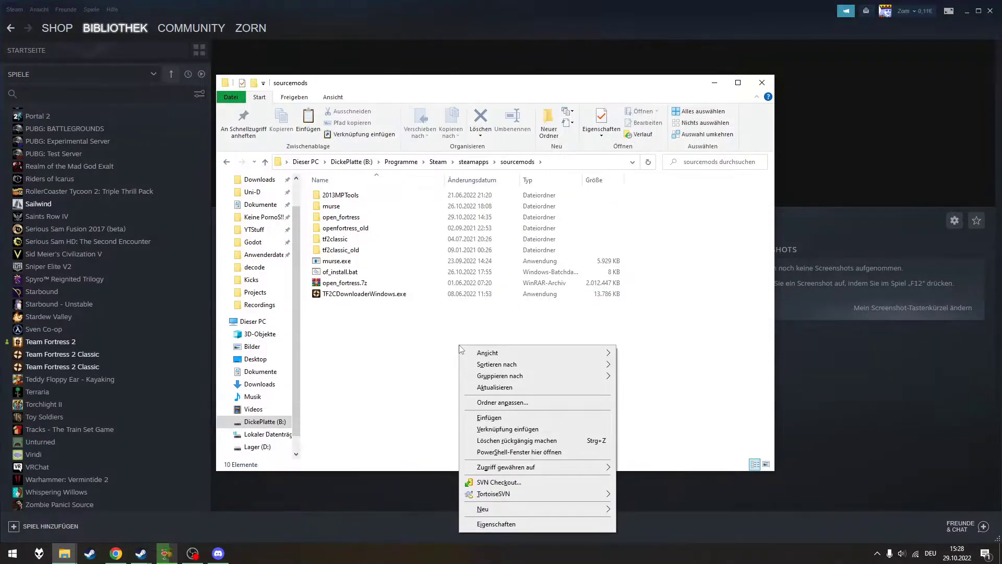
{"action": "left_click", "coordinate": [497, 418]}
{"action": "type", "text": "./murse.exe"}
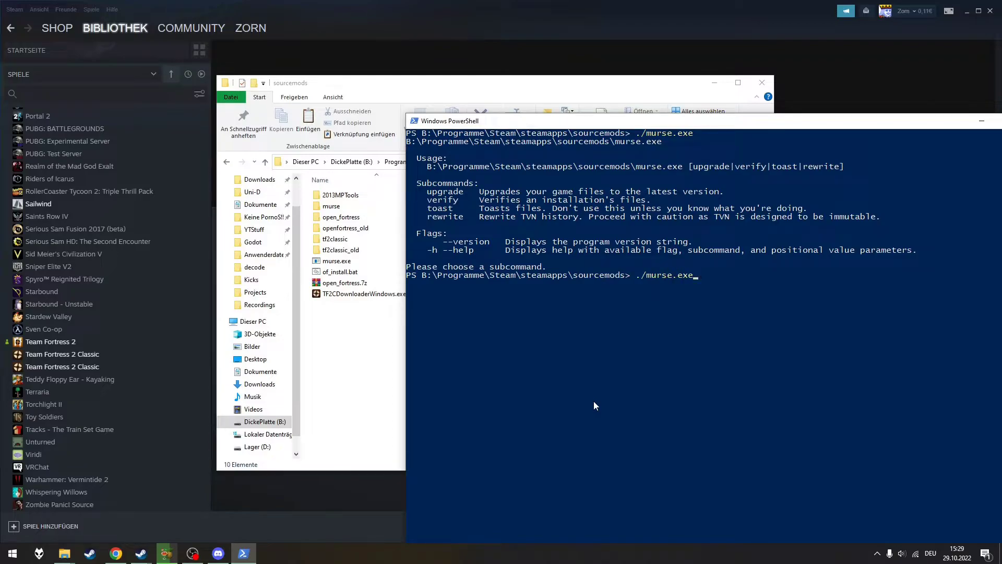
Run './murse.exe upgrade open_fortress' to upgrade the Open Fortress installation
{"action": "type", "text": "upgrade open"}
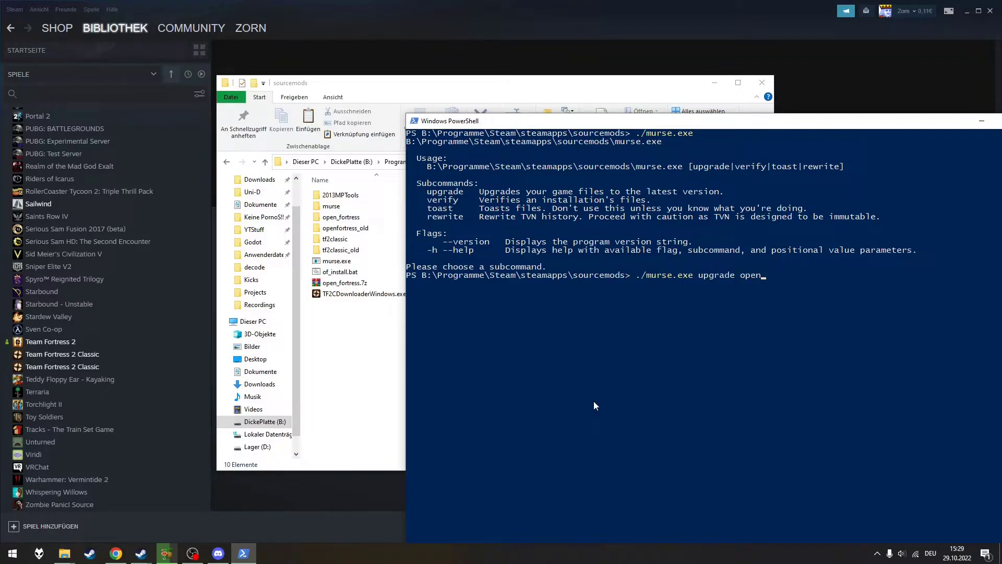
{"action": "type", "text": "fore"}
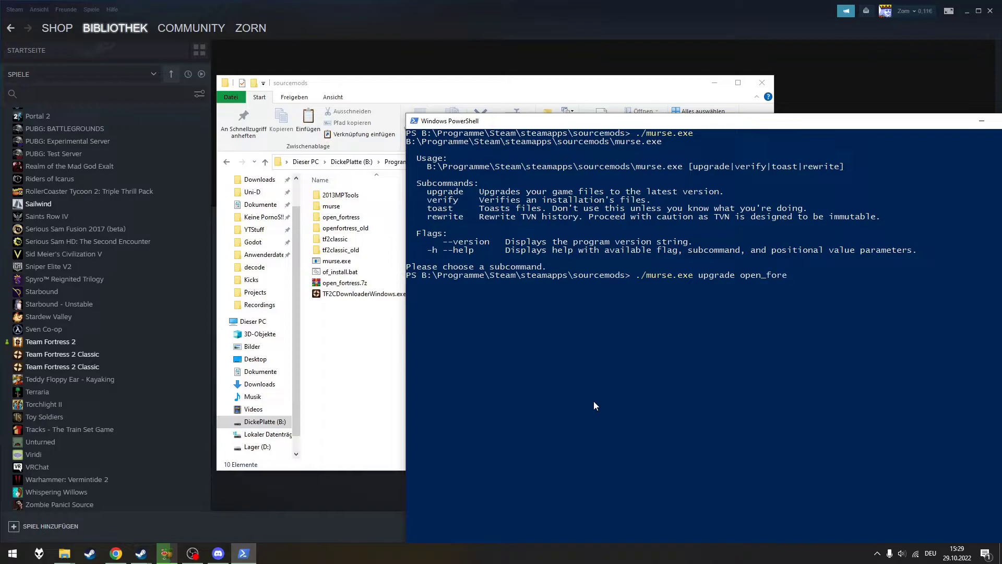
{"action": "type", "text": "tress"}
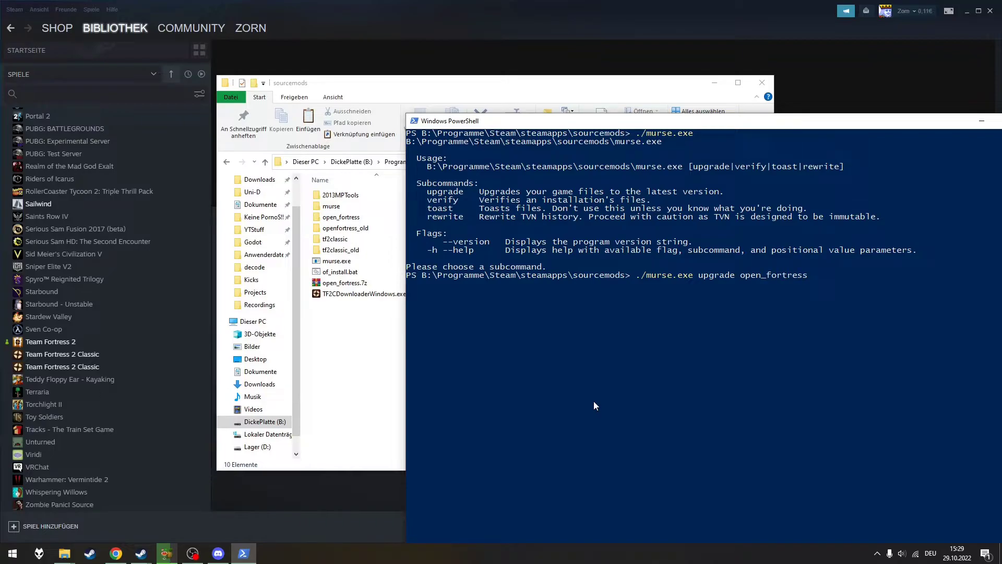
{"action": "mouse_move", "coordinate": [765, 337]}
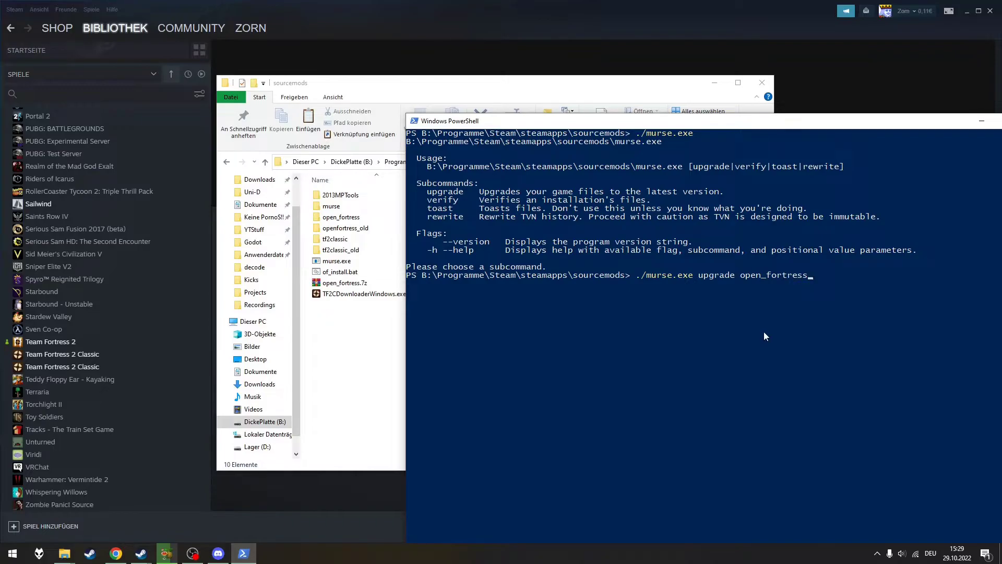
{"action": "key", "text": "Return"}
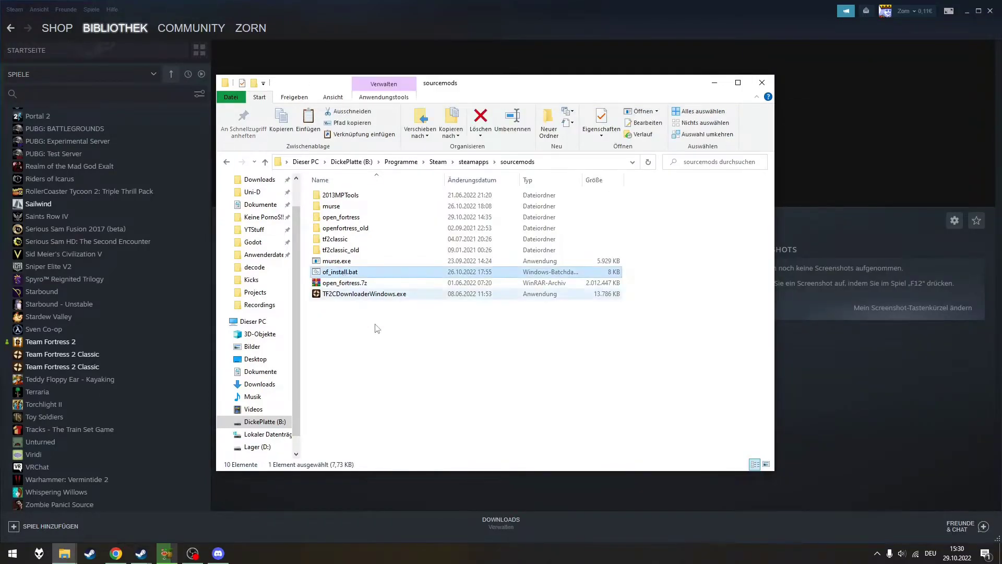
Run of_install.bat from the sourcemods folder
{"action": "double_click", "coordinate": [340, 271]}
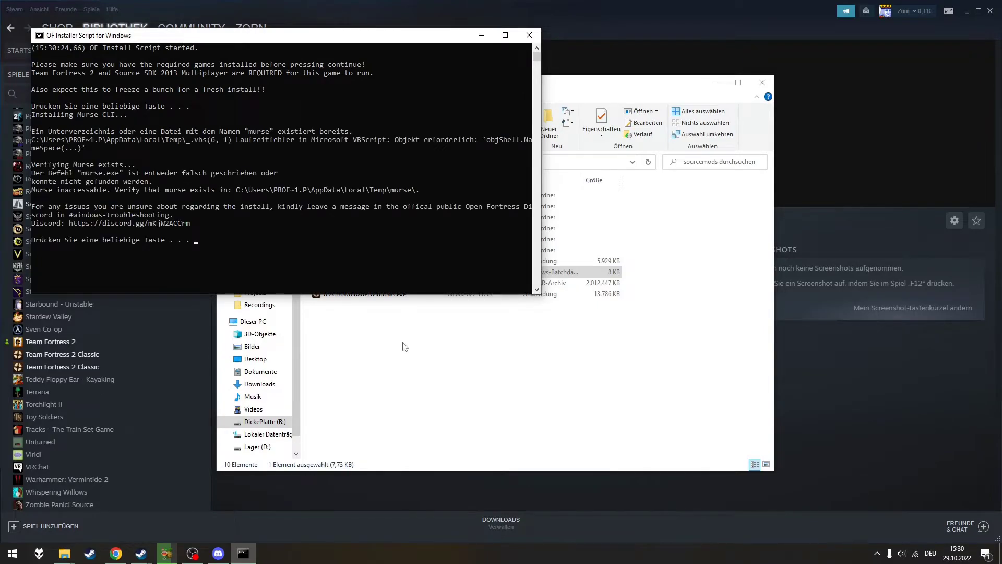
{"action": "mouse_move", "coordinate": [599, 362]}
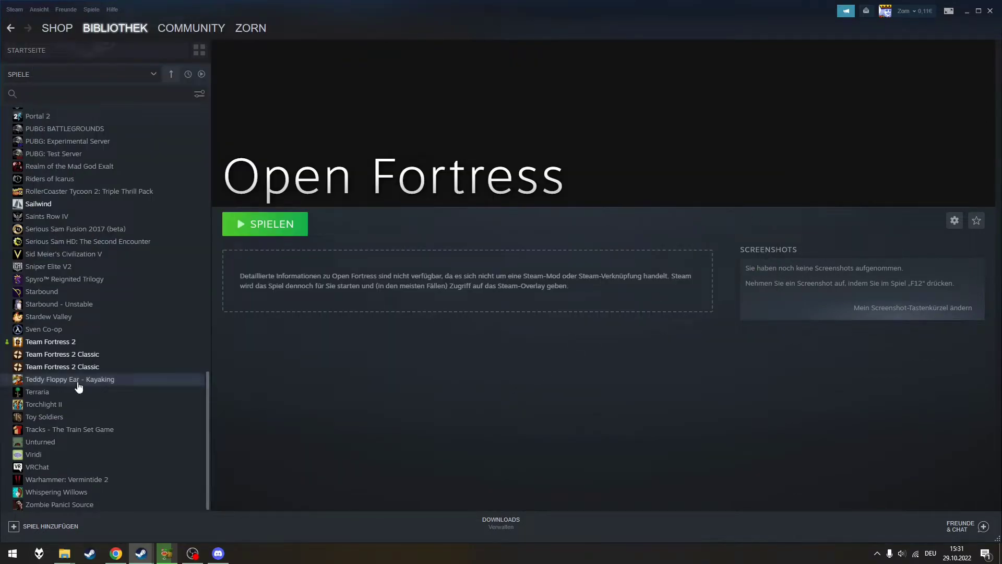
Scroll the Steam library list to reach Open Fortress
{"action": "scroll", "scroll_direction": "up", "scroll_amount": 3}
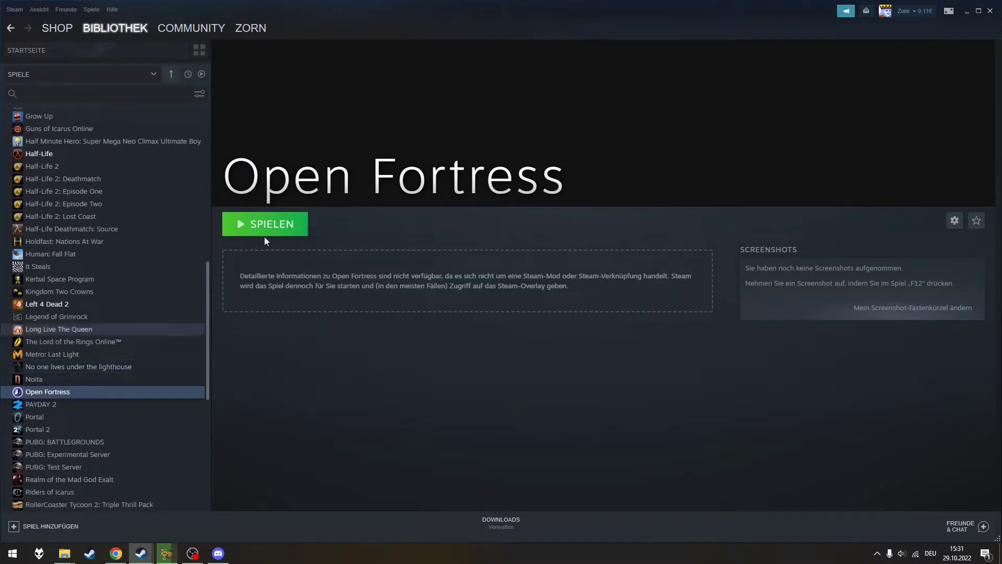
{"action": "mouse_move", "coordinate": [280, 212]}
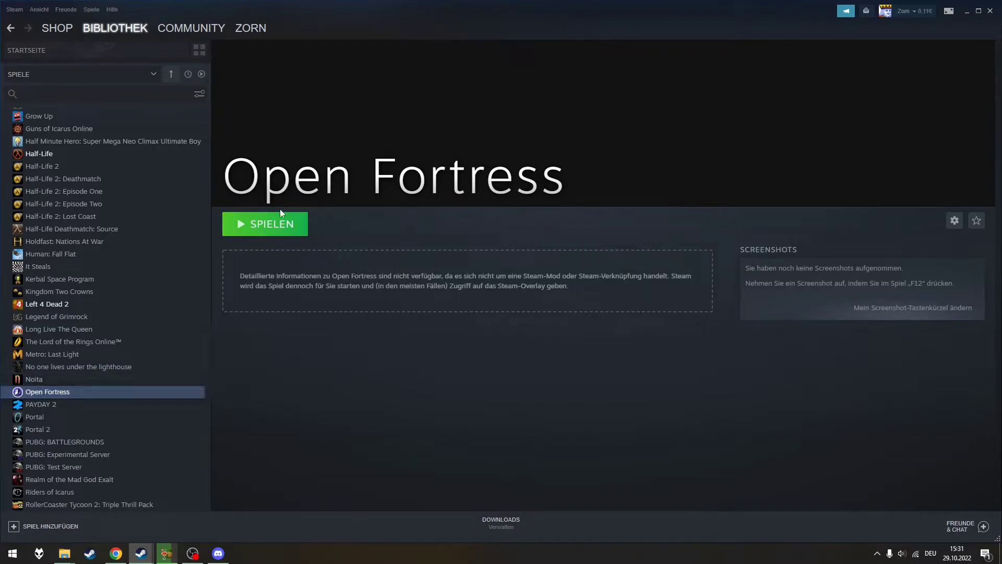